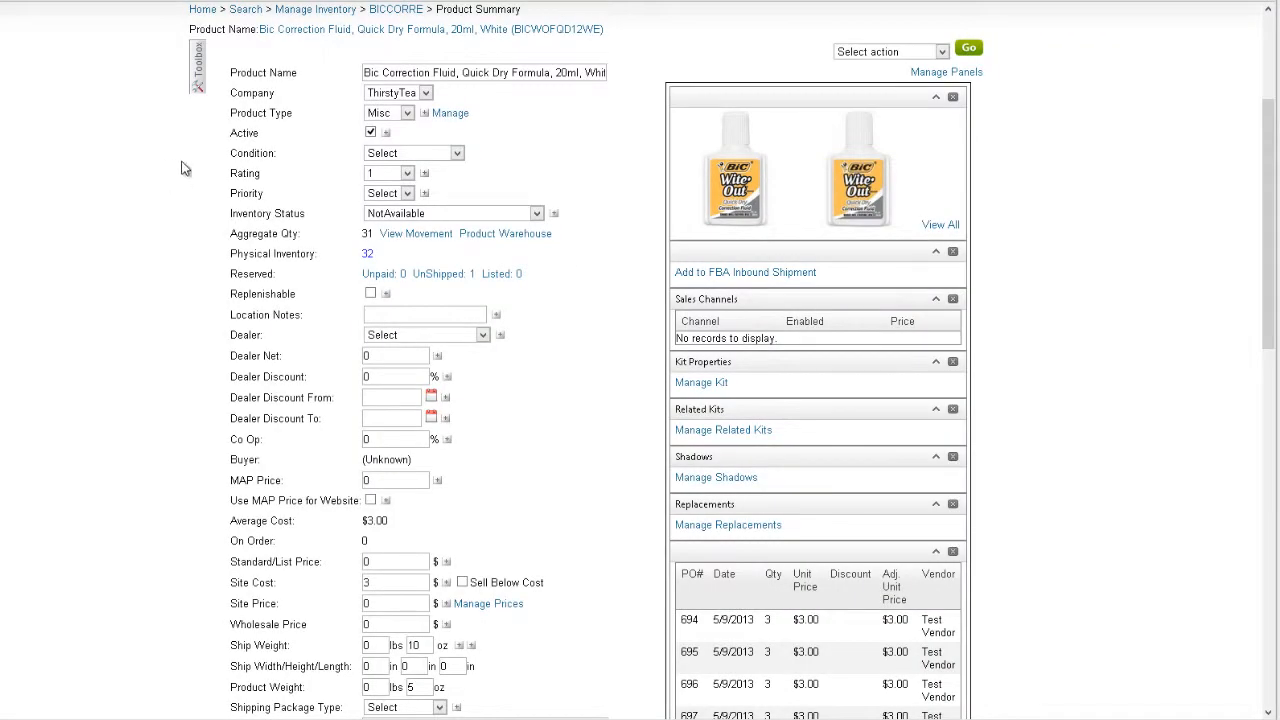
# Navigate from the product pages to View Movement for the Bic correction fluid, listing its 31-unit transactions.
pyautogui.click(196, 60)
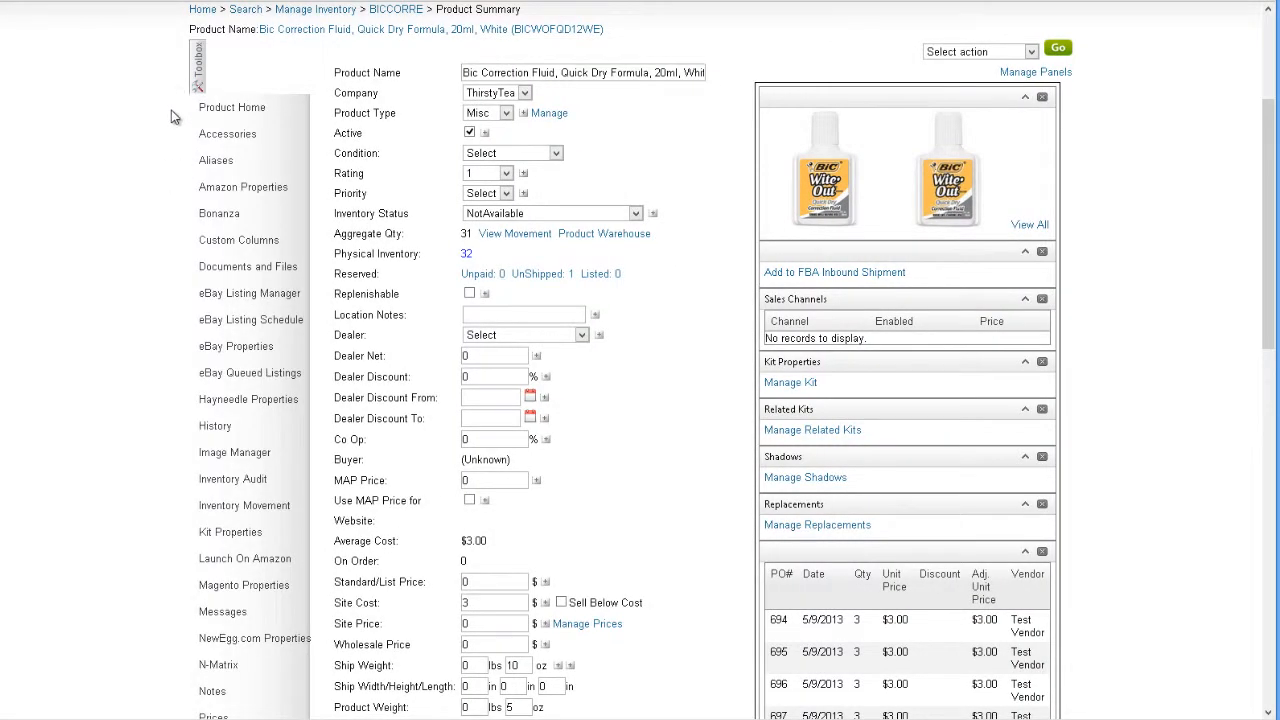
pyautogui.scroll(-3)
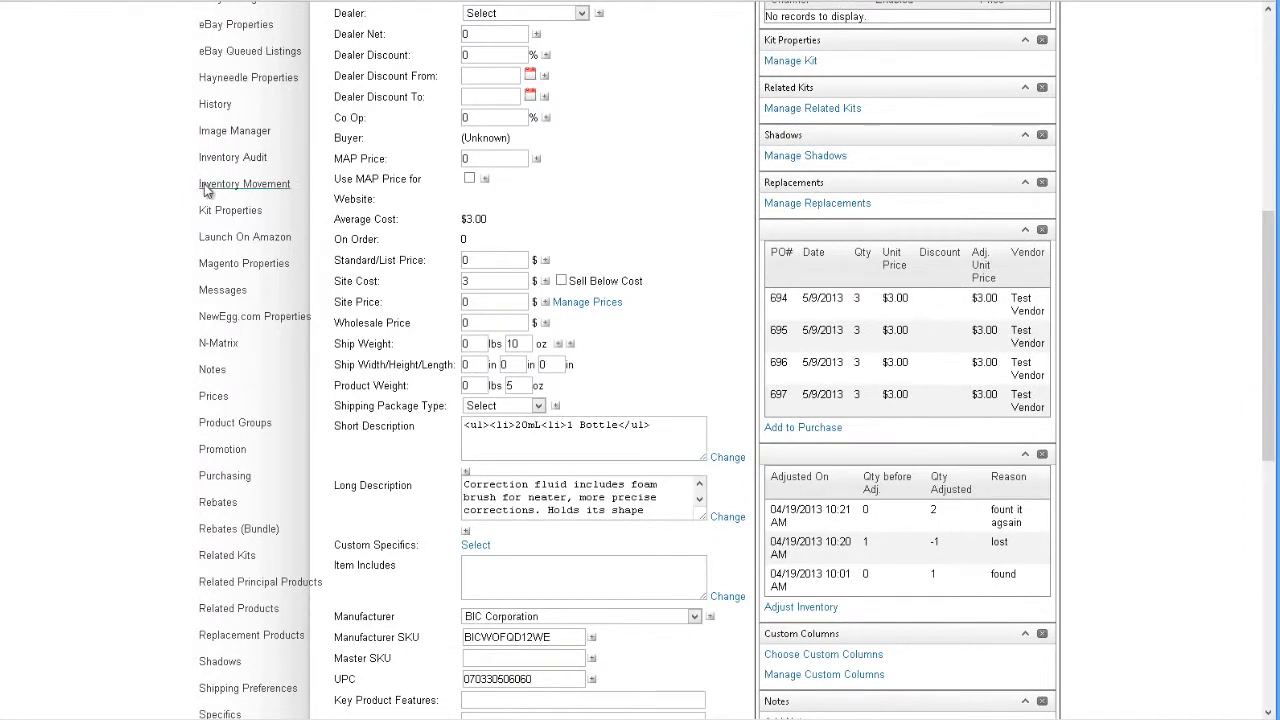
pyautogui.scroll(3)
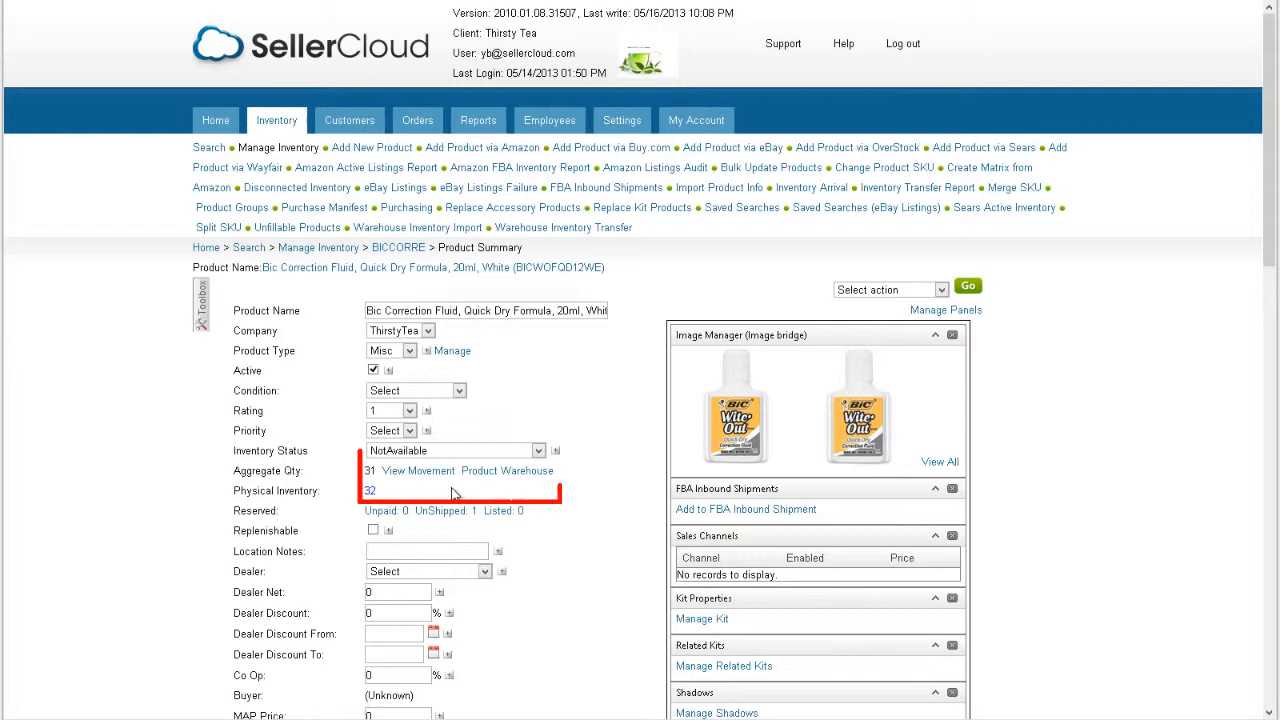
pyautogui.click(418, 470)
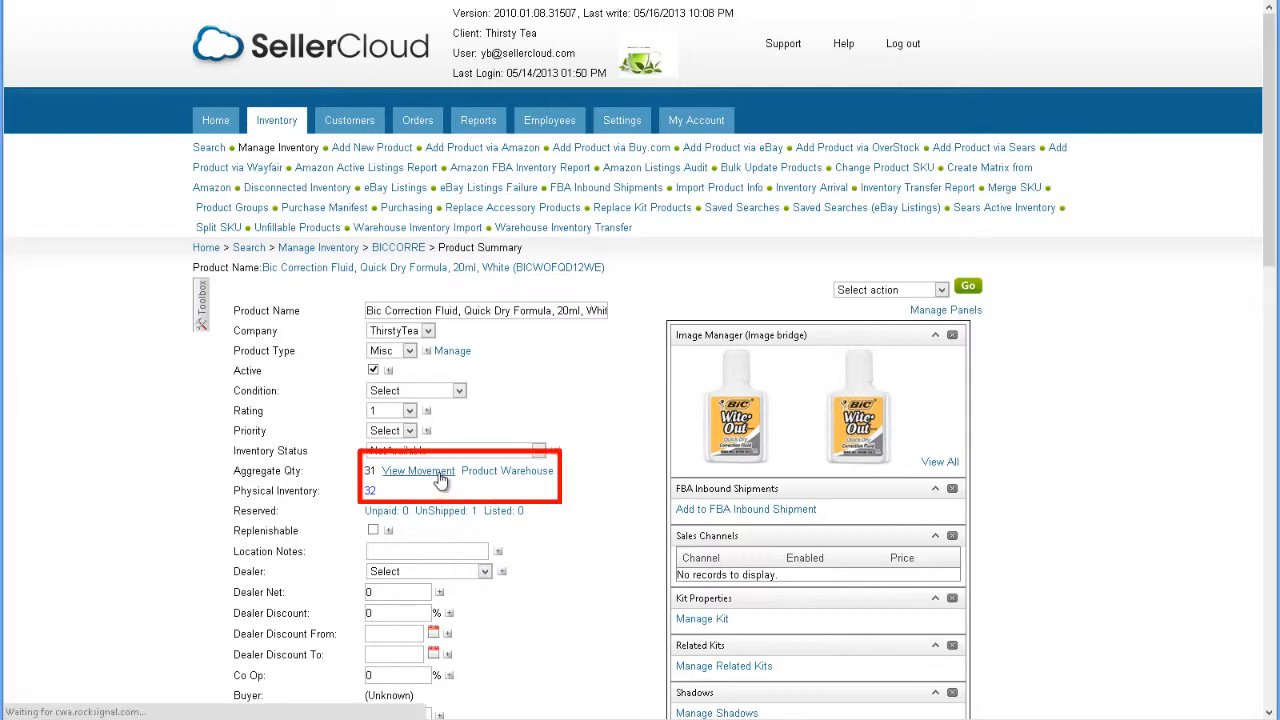
pyautogui.click(418, 470)
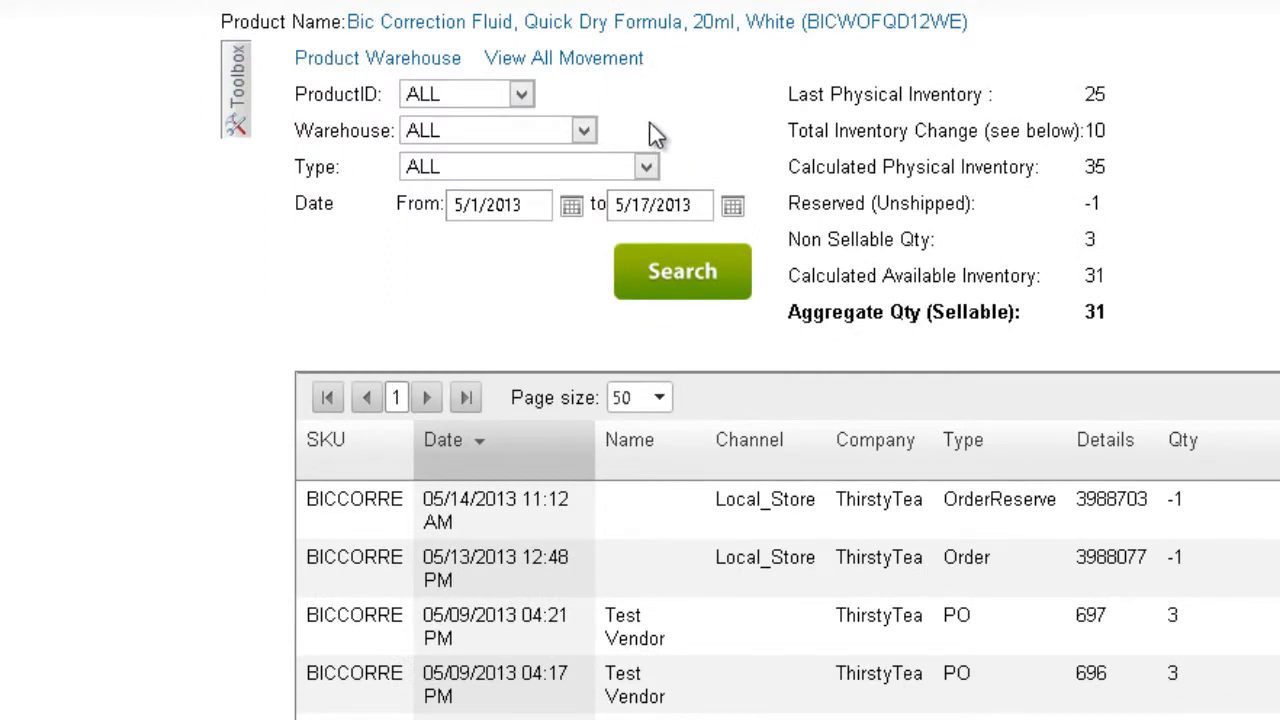
pyautogui.click(584, 130)
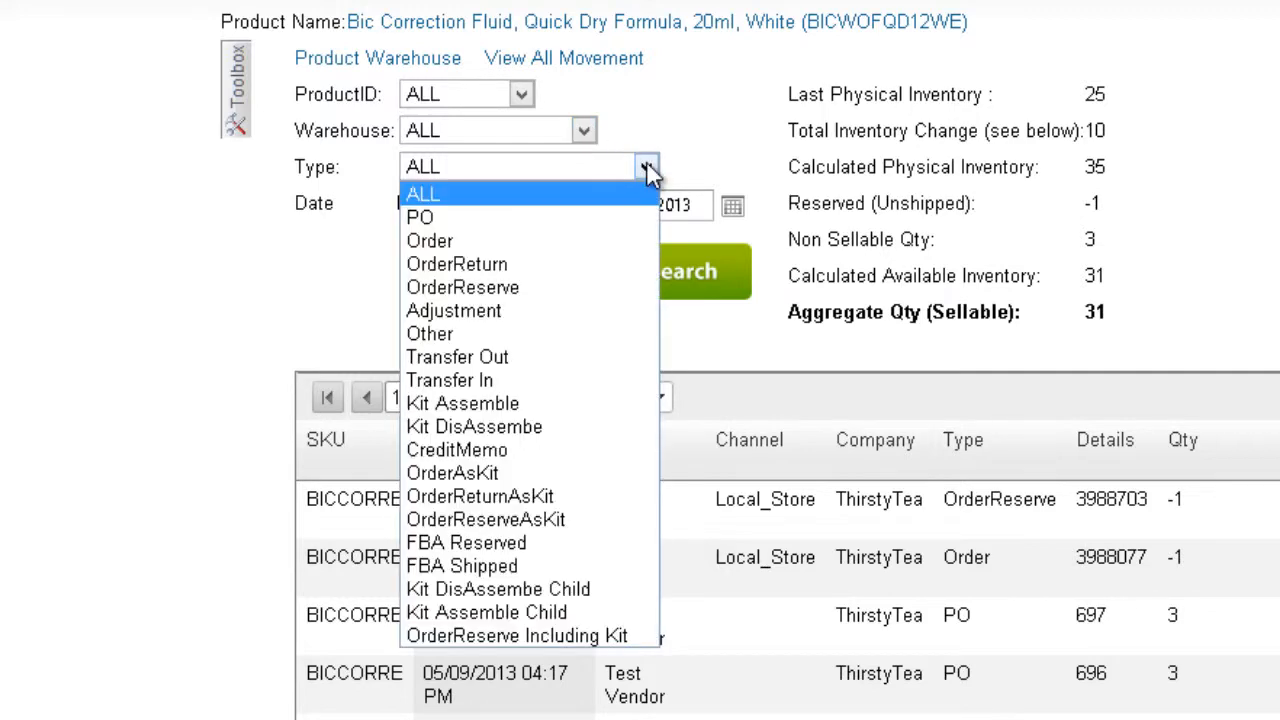
pyautogui.click(424, 192)
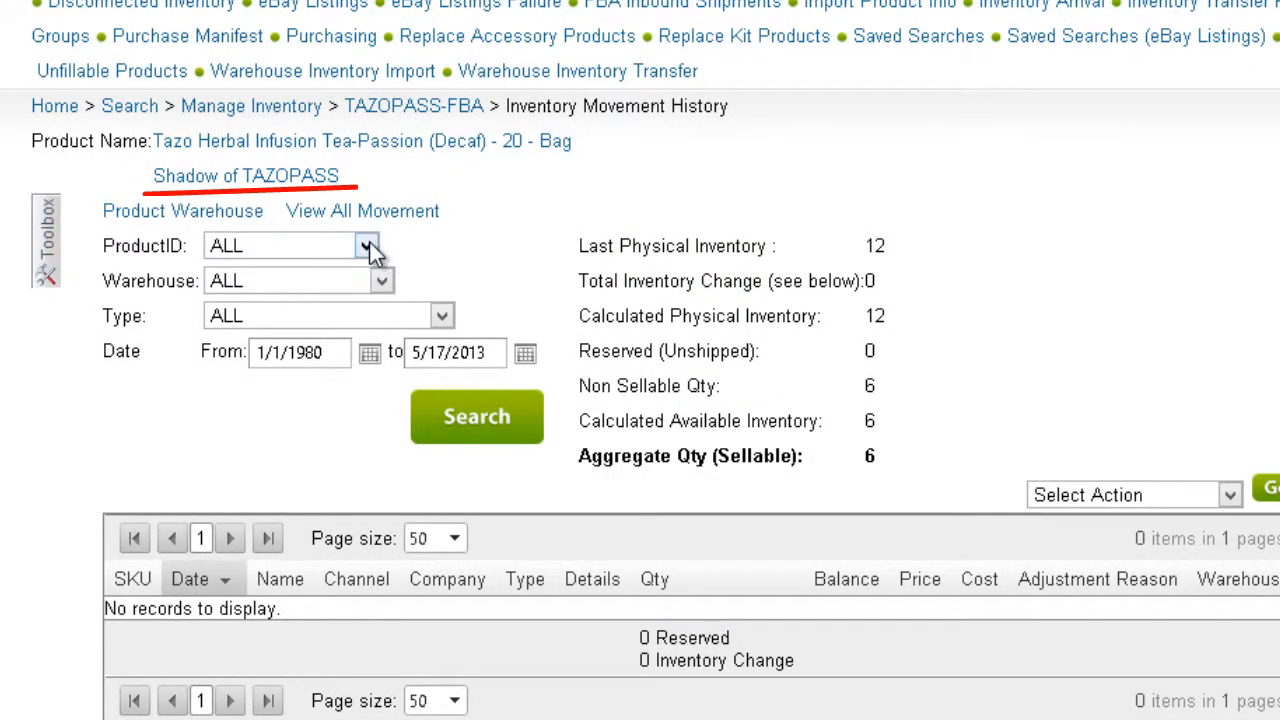
pyautogui.click(368, 246)
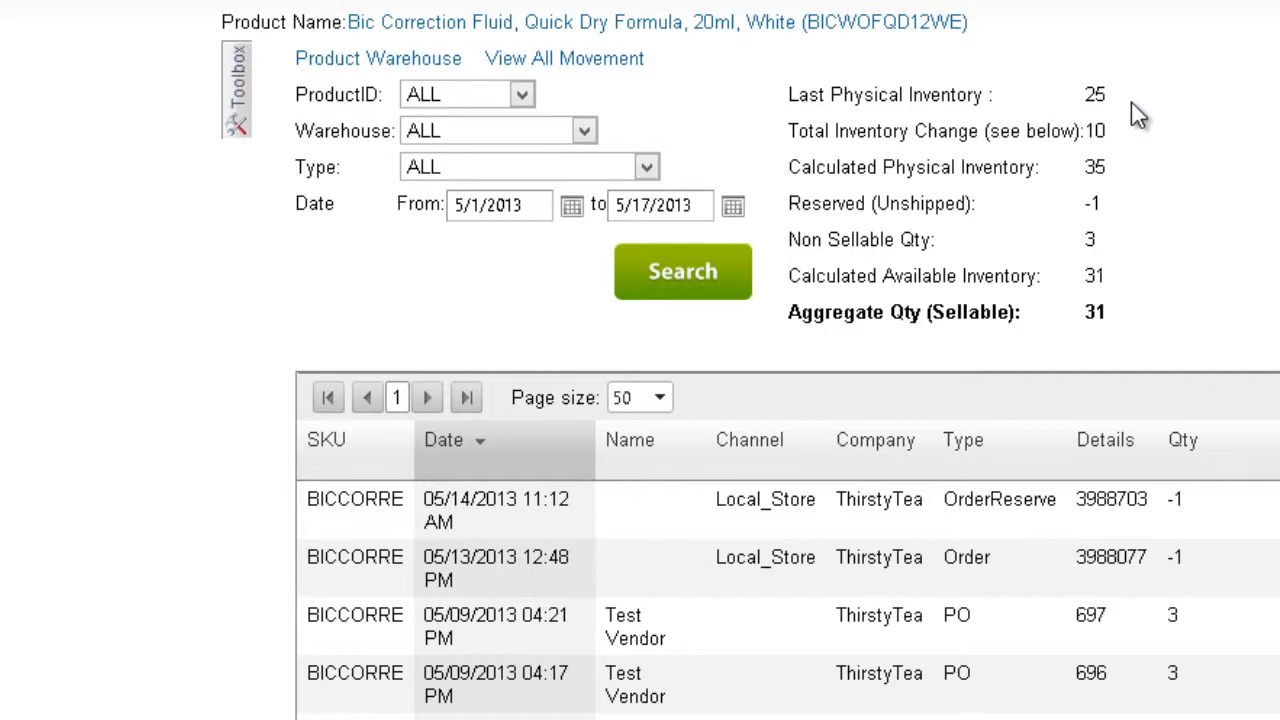
# Scroll the movement grid right to see purchase order 704's 15 units and sellable quantity 46.
pyautogui.hscroll(3)
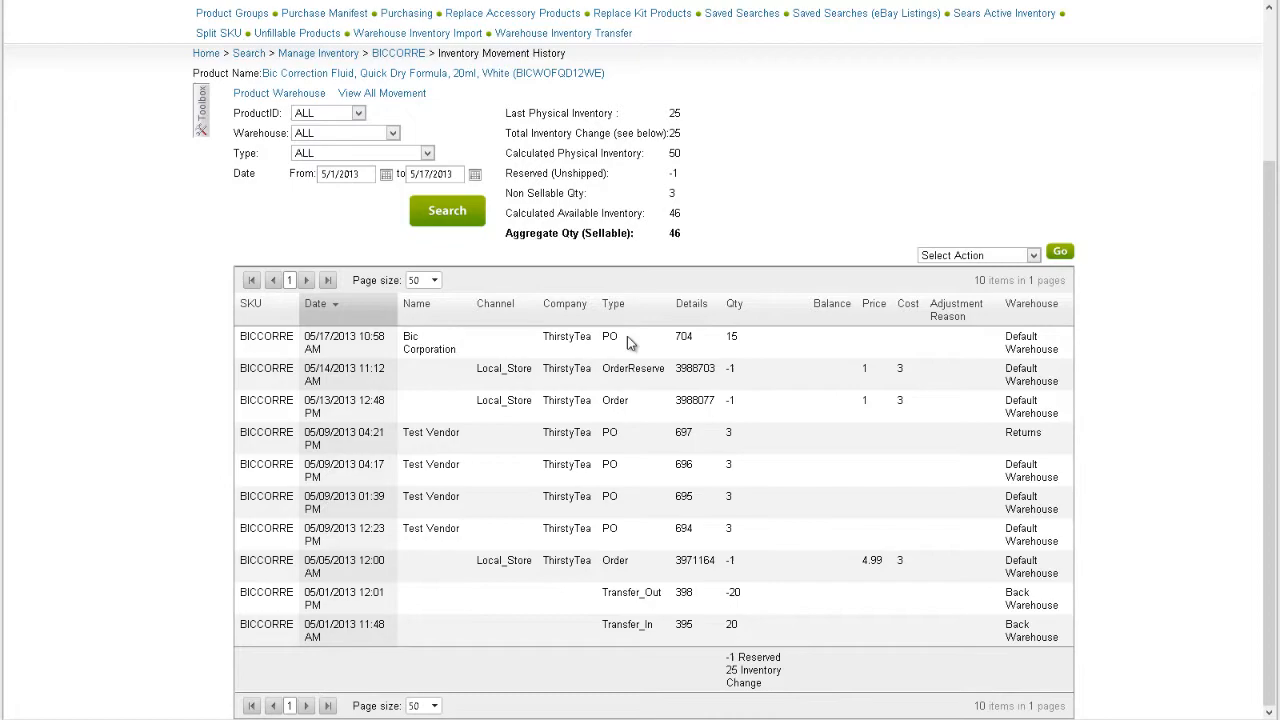
# Review the grid columns and refresh so order 3988703 shows completed, reserved 0, physical 49, sellable 46.
pyautogui.scroll(-3)
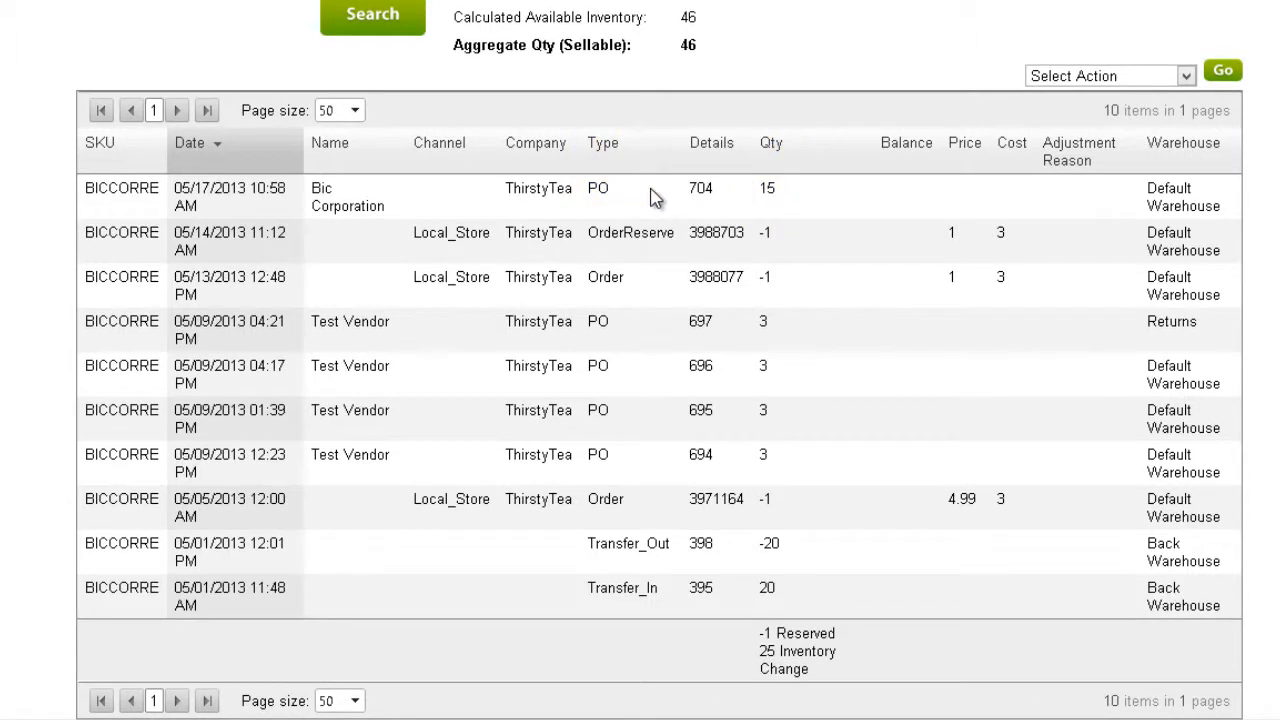
pyautogui.click(700, 188)
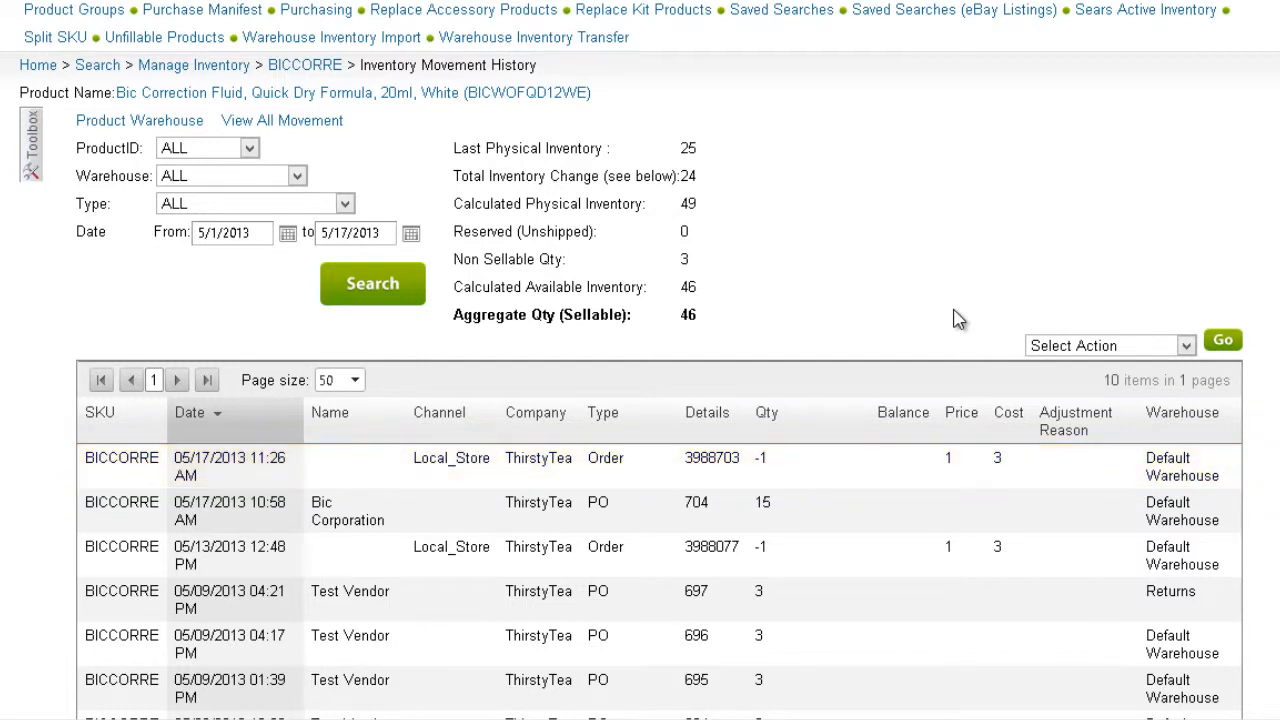
pyautogui.click(1186, 344)
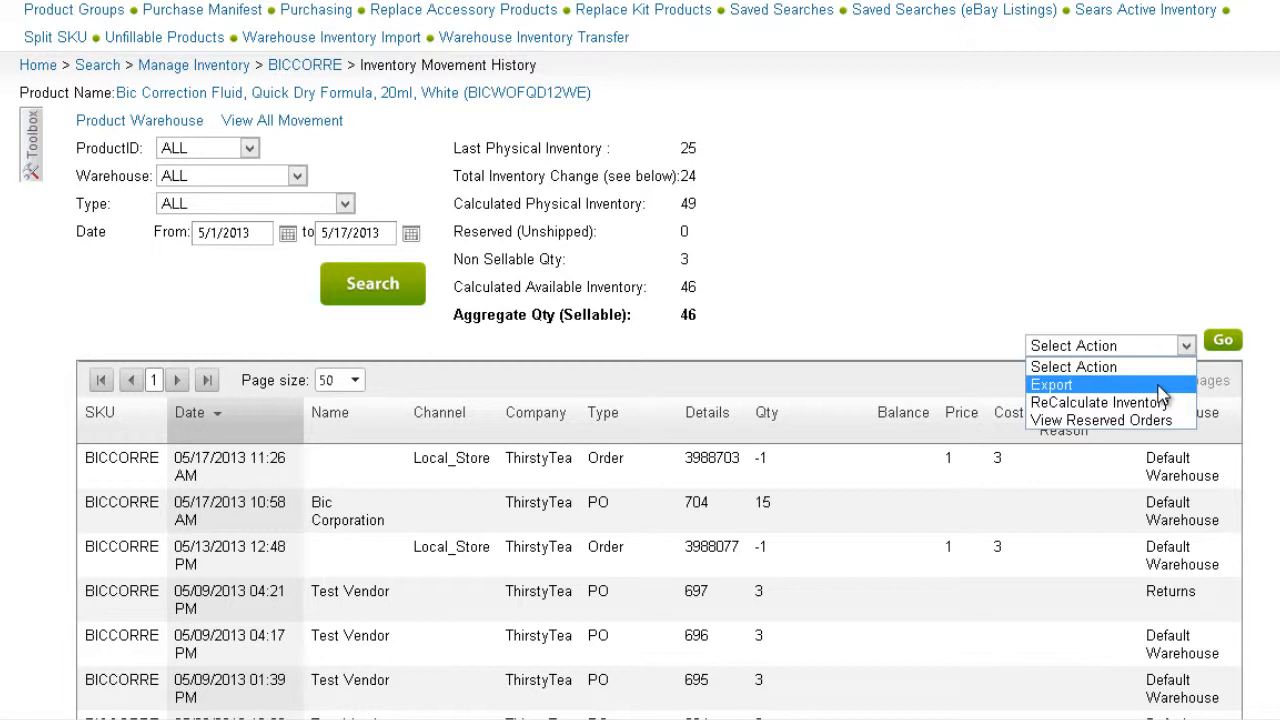
pyautogui.moveTo(1100, 420)
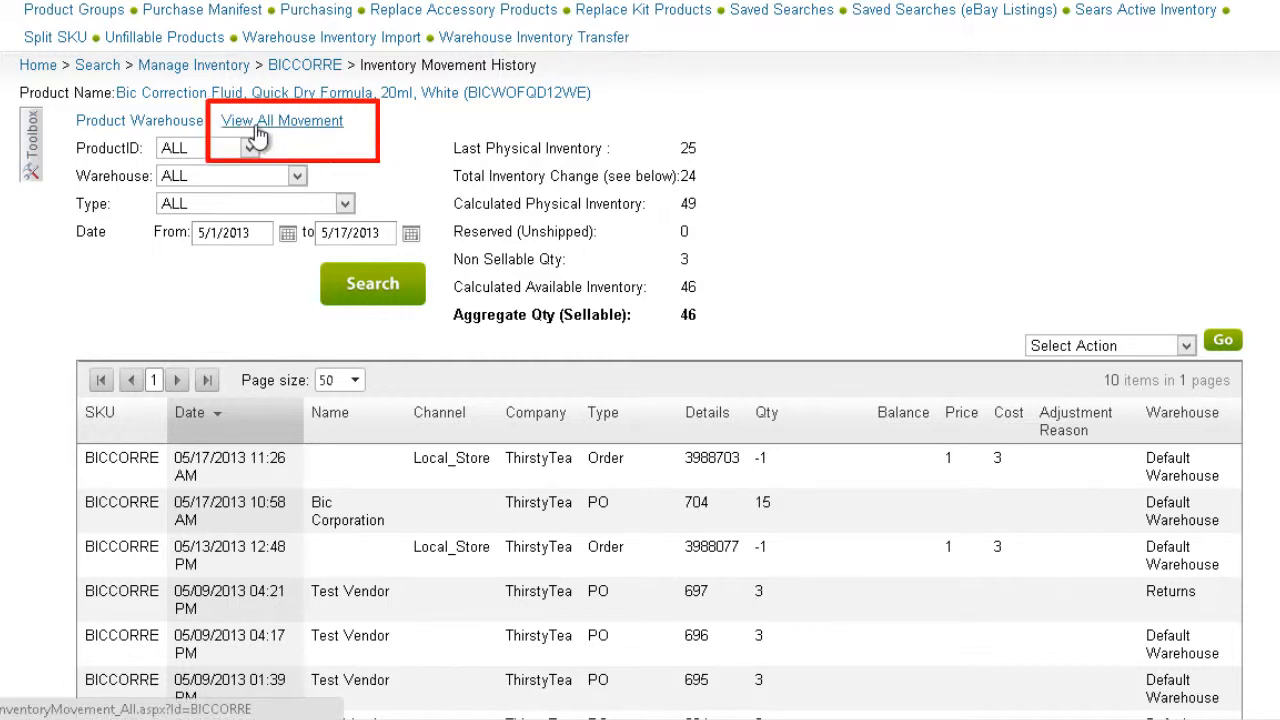
# Switch to View All Movement, listing 15 movements with a User column for each.
pyautogui.click(280, 120)
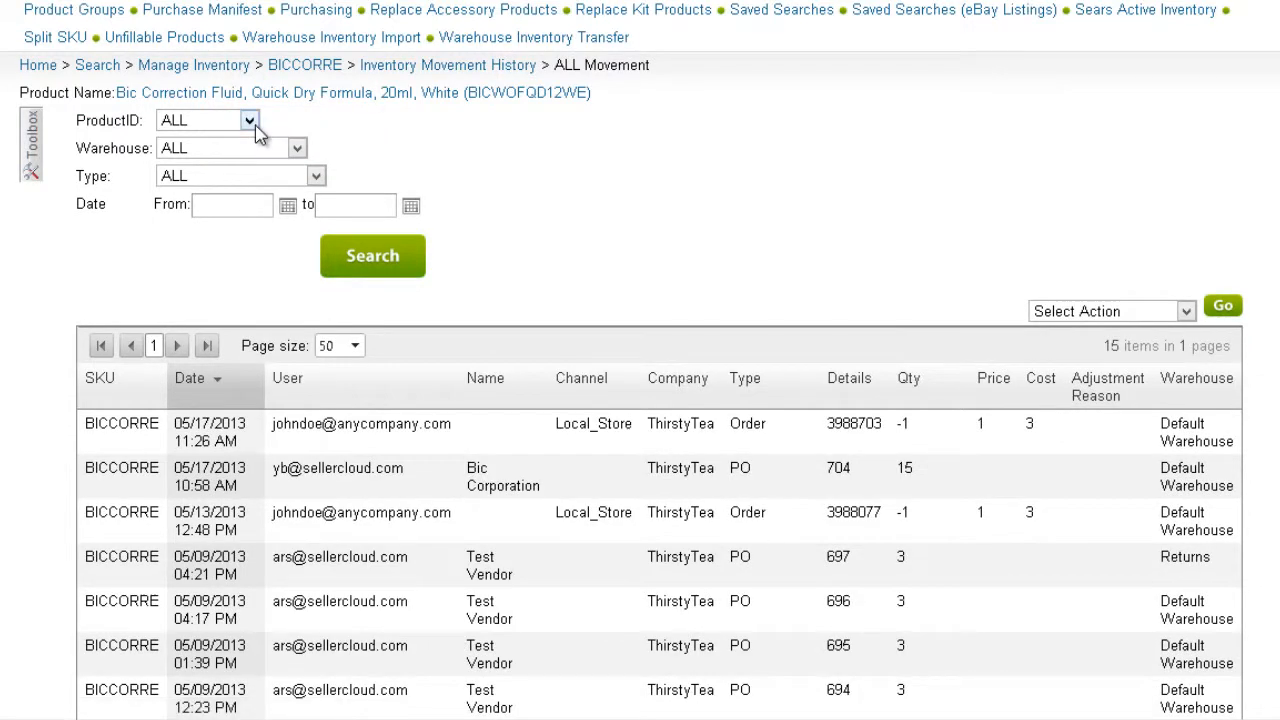
pyautogui.click(288, 378)
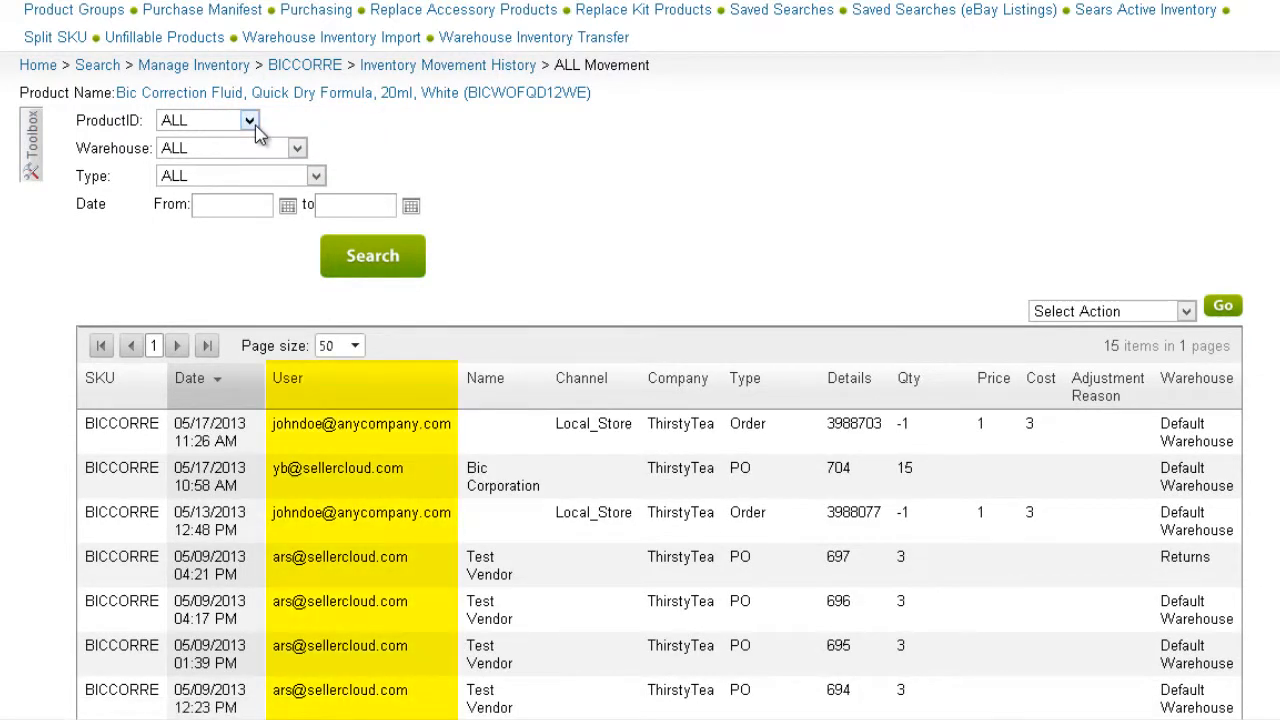